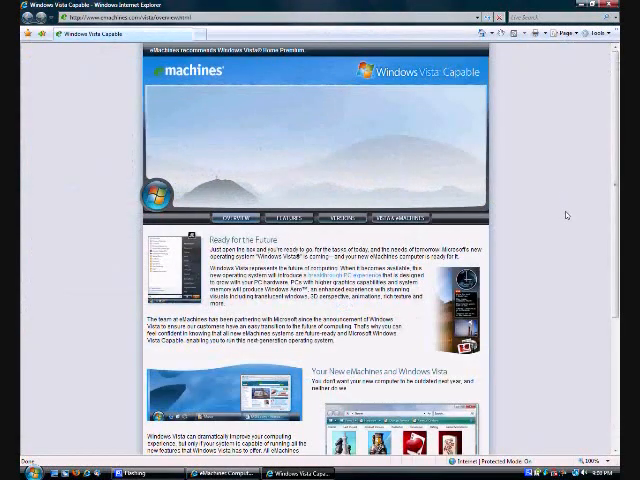
Scroll down to the 'Your New eMachines and Windows Vista' and system check sections
{"action": "scroll", "scroll_direction": "down", "scroll_amount": 3}
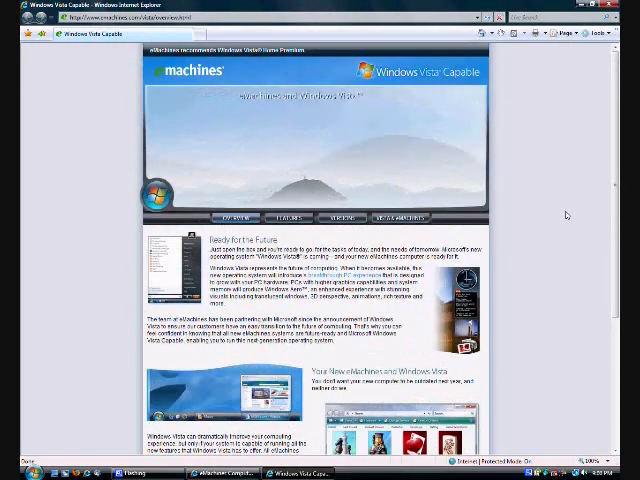
{"action": "scroll", "scroll_direction": "down", "scroll_amount": 3}
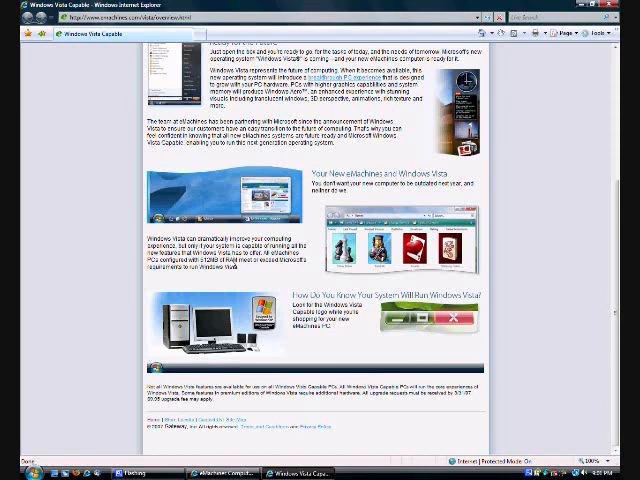
{"action": "mouse_move", "coordinate": [116, 260]}
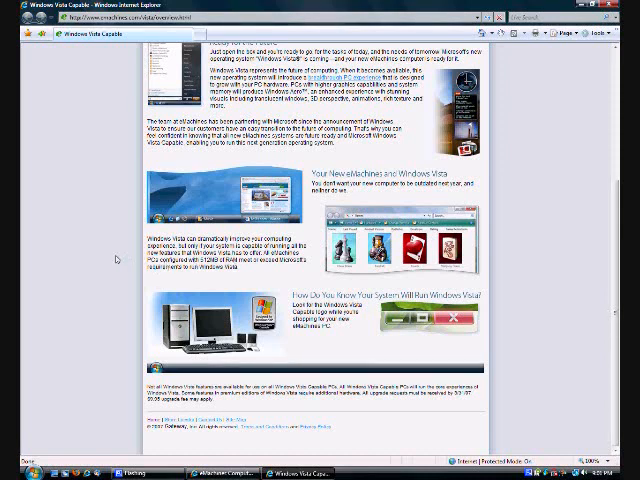
{"action": "mouse_move", "coordinate": [316, 368]}
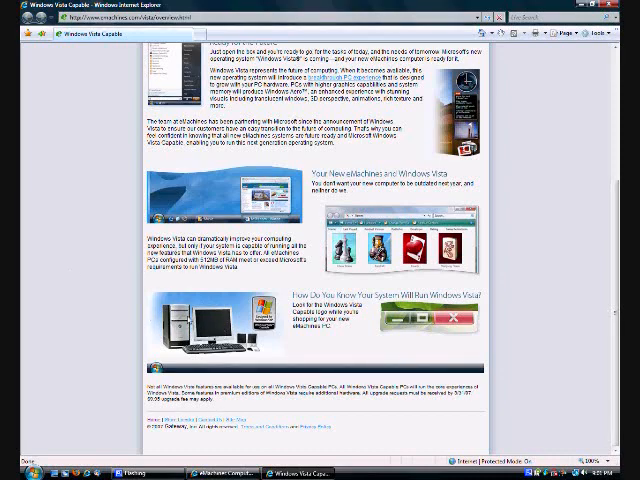
Return to the top and reach the 'Which Version Is Right for You?' editions comparison page
{"action": "scroll", "scroll_direction": "up", "scroll_amount": 3}
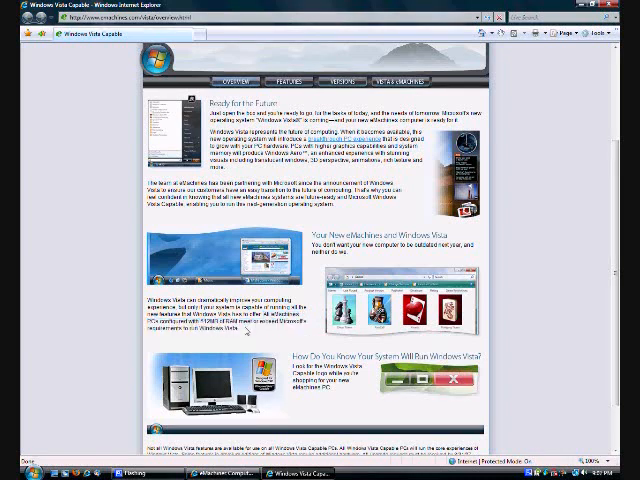
{"action": "scroll", "scroll_direction": "down", "scroll_amount": 3}
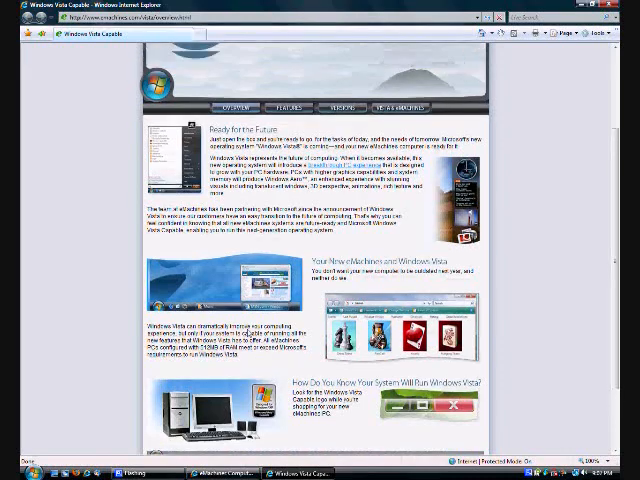
{"action": "scroll", "scroll_direction": "up", "scroll_amount": 3}
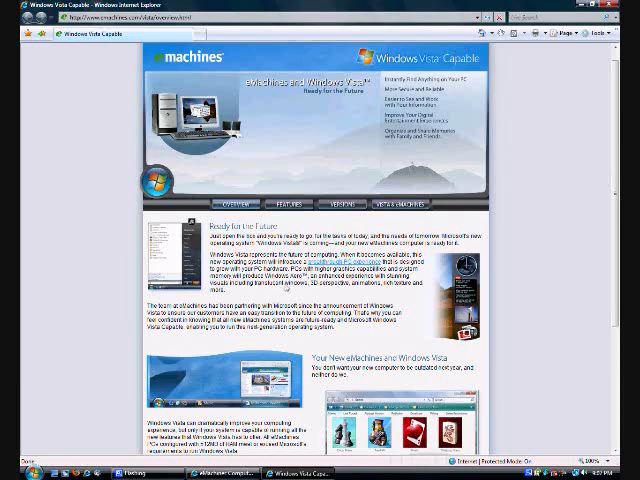
{"action": "scroll", "scroll_direction": "down", "scroll_amount": 3}
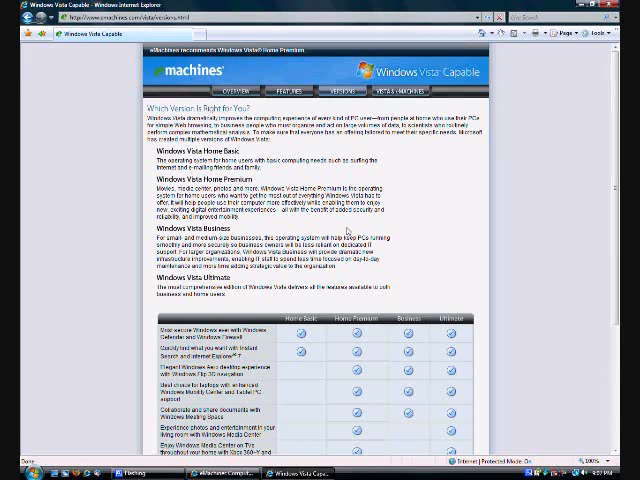
Scroll to the Windows Vista Ultimate description and the four-edition feature comparison table
{"action": "scroll", "scroll_direction": "down", "scroll_amount": 3}
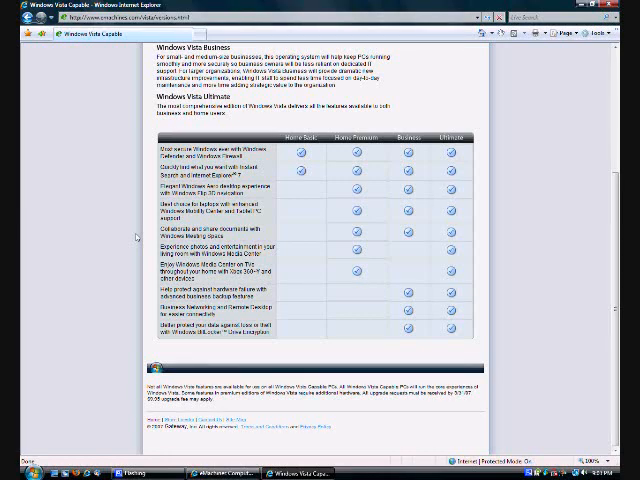
{"action": "mouse_move", "coordinate": [56, 168]}
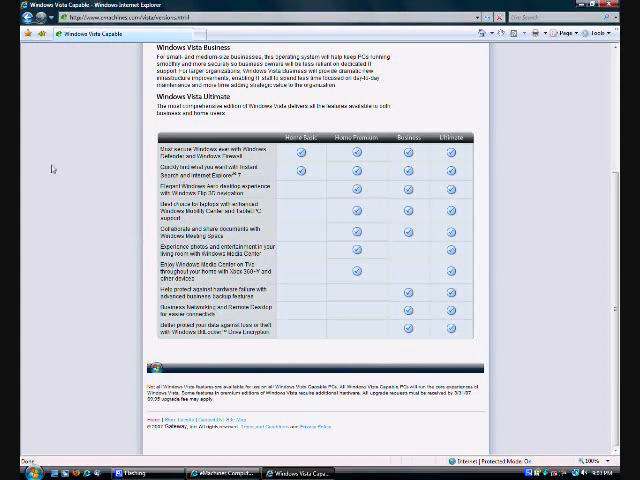
{"action": "scroll", "scroll_direction": "down", "scroll_amount": 3}
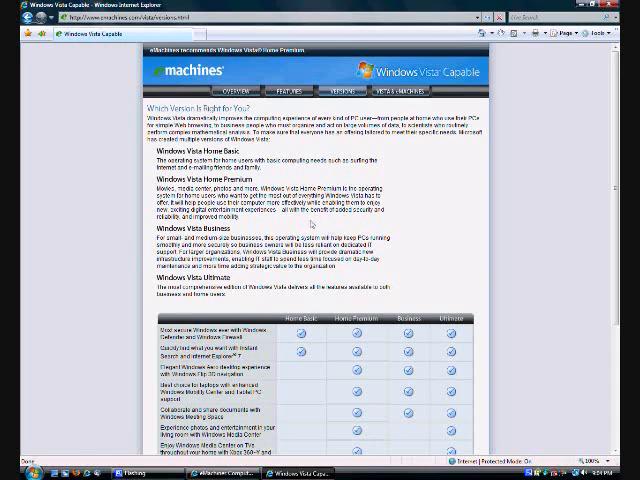
{"action": "scroll", "scroll_direction": "down", "scroll_amount": 3}
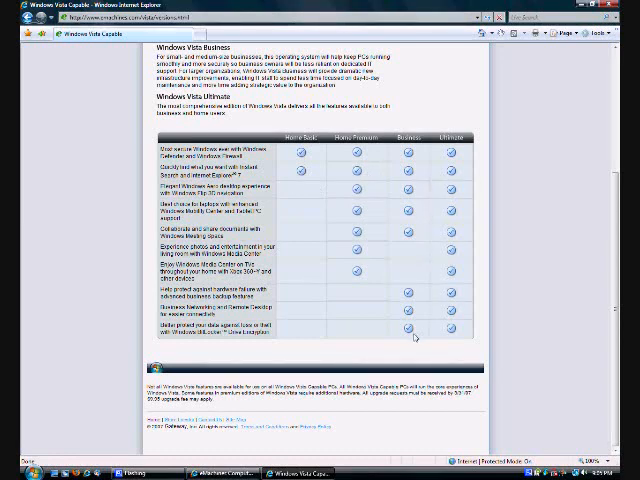
{"action": "left_click", "coordinate": [24, 472]}
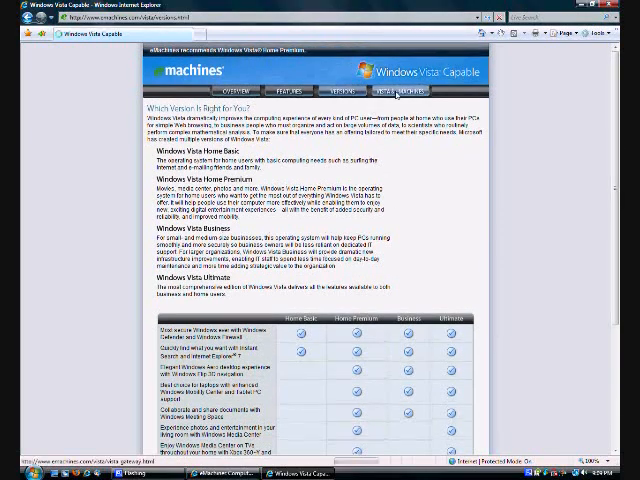
Go to the Vista Capable and Premium Ready page, read down its eMachines model table, and return to the top
{"action": "left_click", "coordinate": [408, 92]}
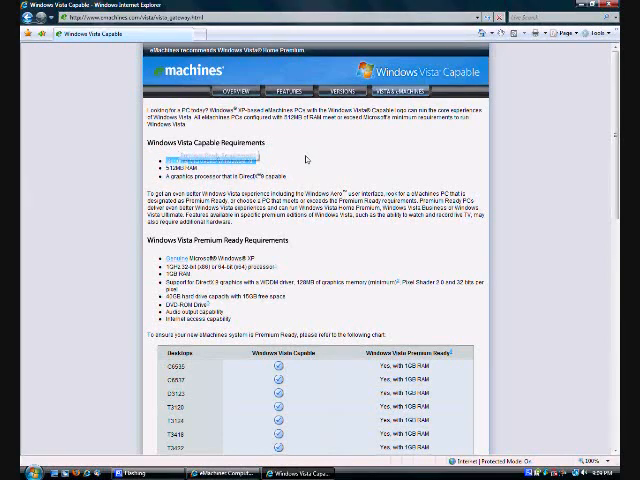
{"action": "scroll", "scroll_direction": "down", "scroll_amount": 3}
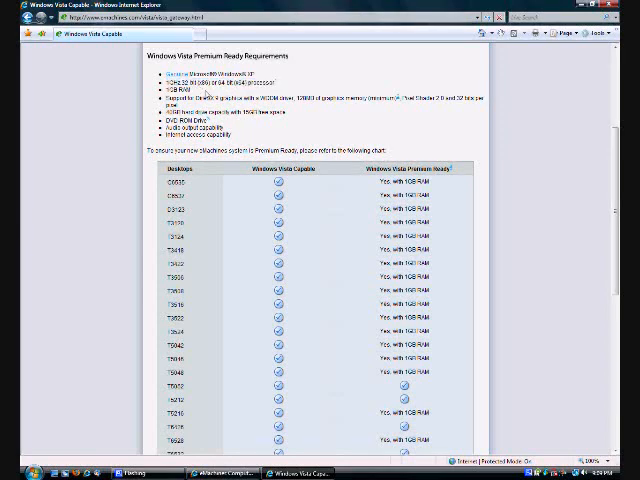
{"action": "mouse_move", "coordinate": [52, 100]}
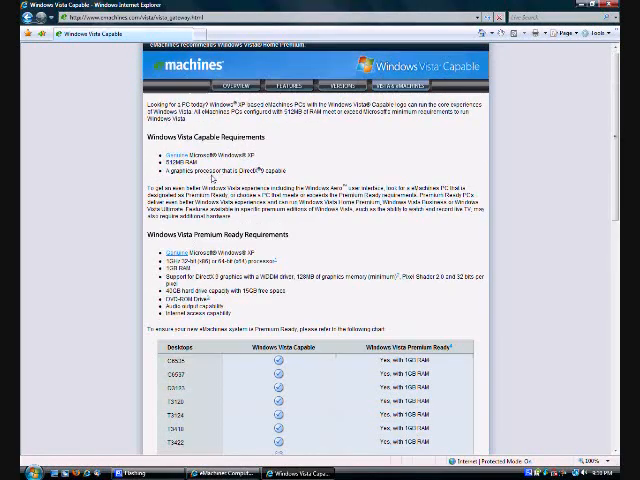
{"action": "scroll", "scroll_direction": "down", "scroll_amount": 3}
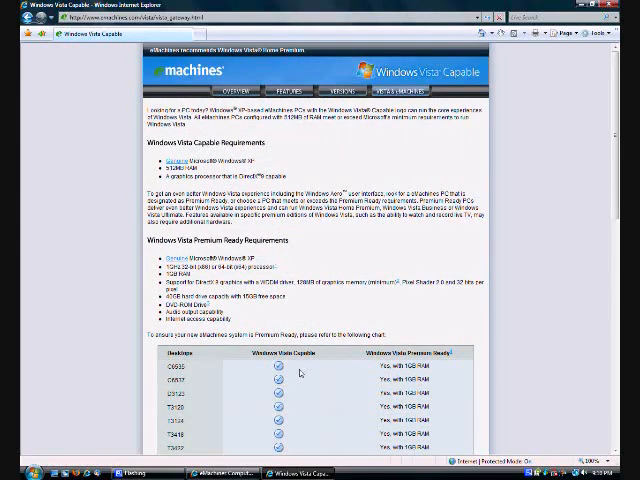
{"action": "scroll", "scroll_direction": "down", "scroll_amount": 3}
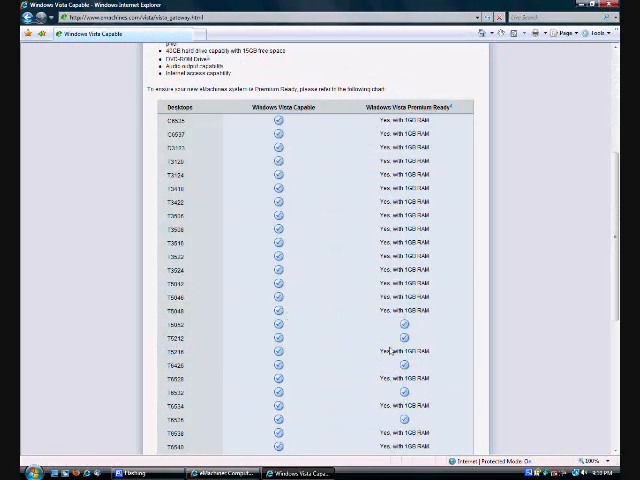
{"action": "scroll", "scroll_direction": "down", "scroll_amount": 3}
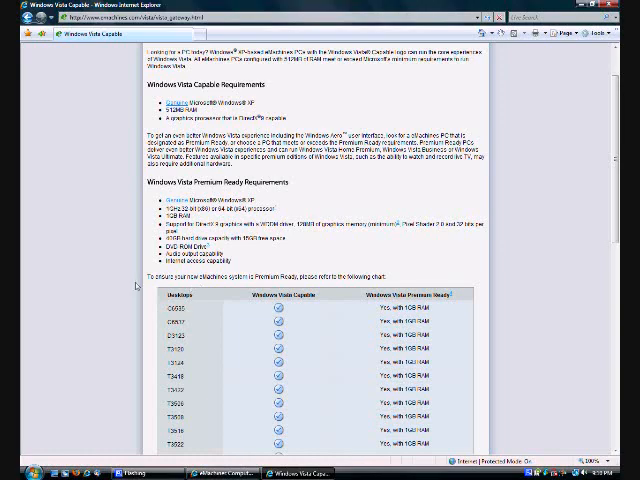
{"action": "scroll", "scroll_direction": "up", "scroll_amount": 3}
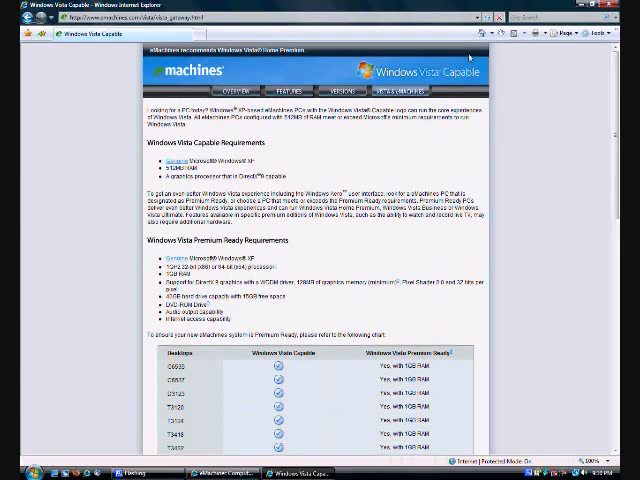